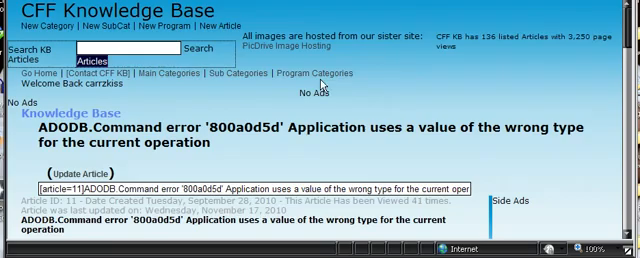
Scroll through the admin page to reach the 3d Programming (ID 23) Update Category form.
scroll(down, 3)
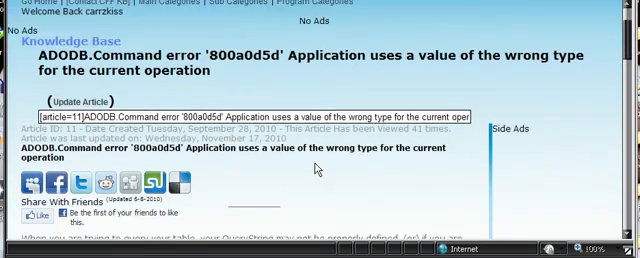
scroll(down, 3)
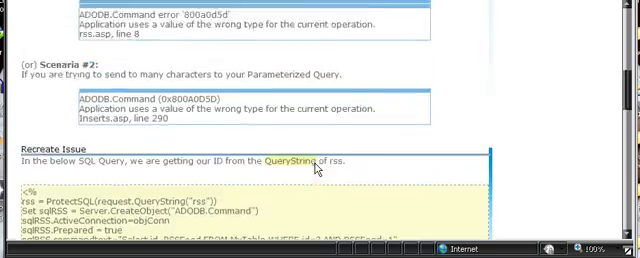
scroll(down, 3)
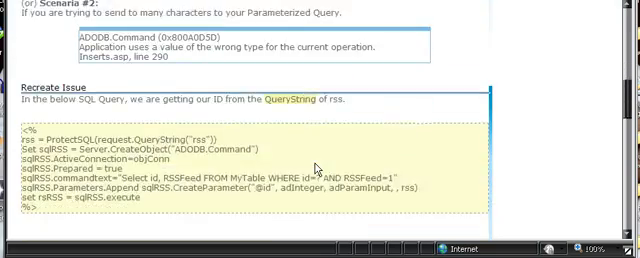
scroll(up, 3)
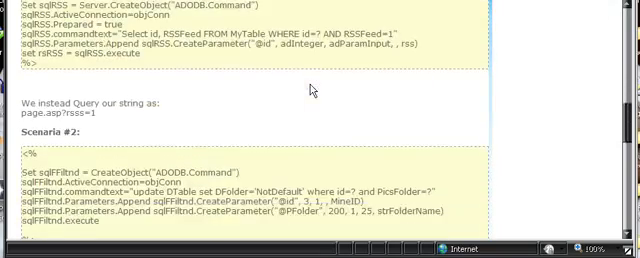
scroll(down, 3)
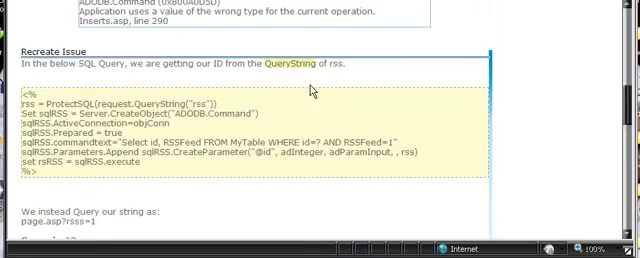
scroll(up, 3)
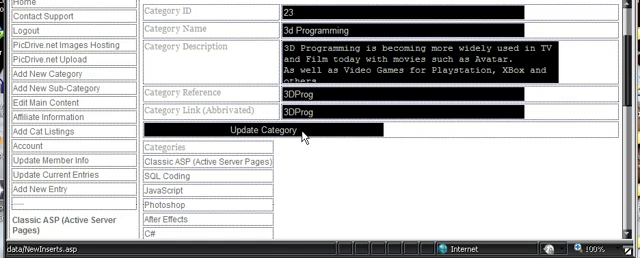
Submit the 3d Programming update, producing the ADODB.Command 800a0d5d error at header.asp line 128.
click(266, 130)
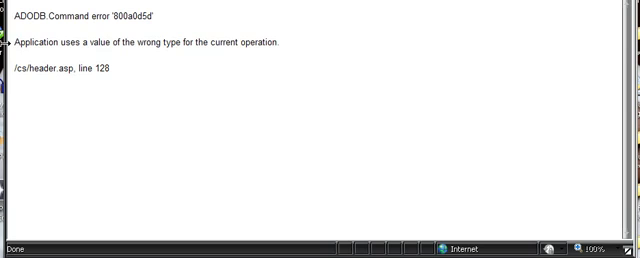
mouse_move(178, 56)
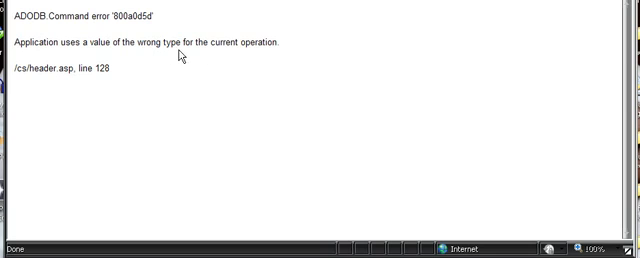
mouse_move(185, 62)
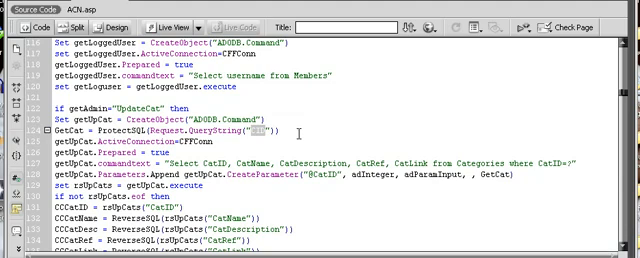
Replace the QueryString parameter name on line 124 of ACN.asp with CID.
text(CID)
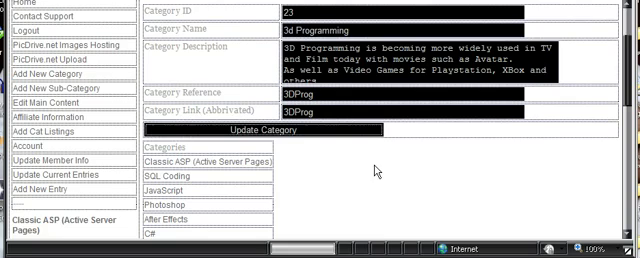
Scroll down the reloaded 3d Programming form and category list, confirming no error.
scroll(down, 3)
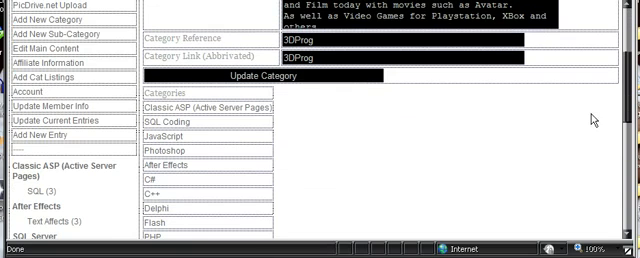